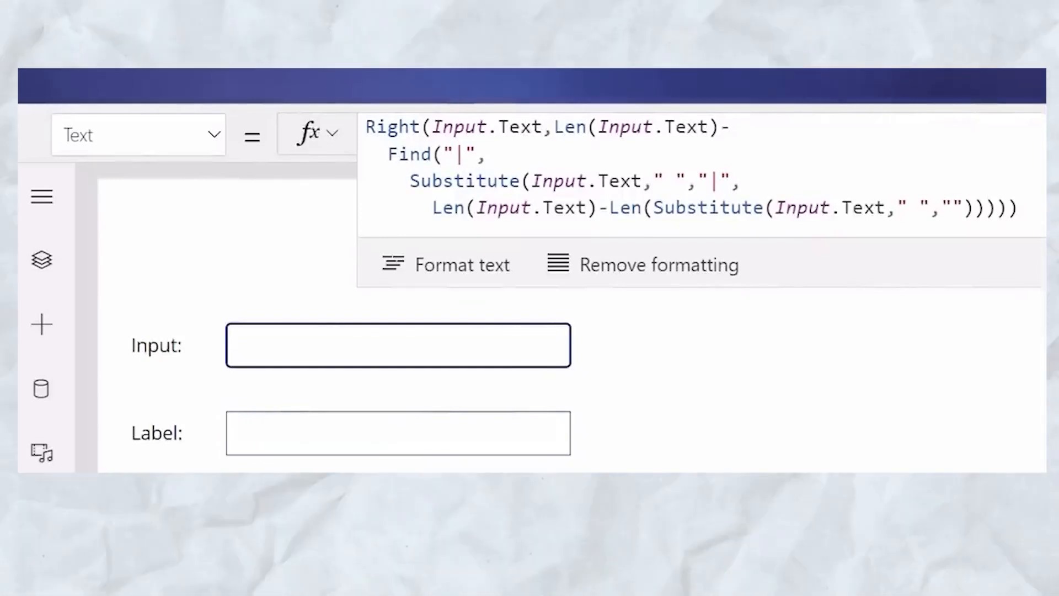
type("He")
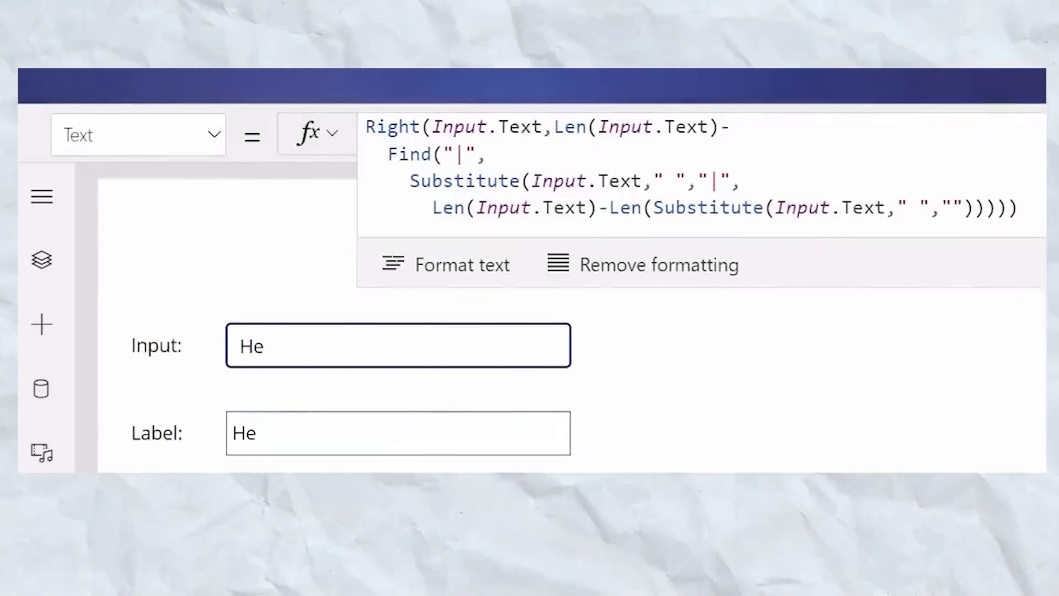